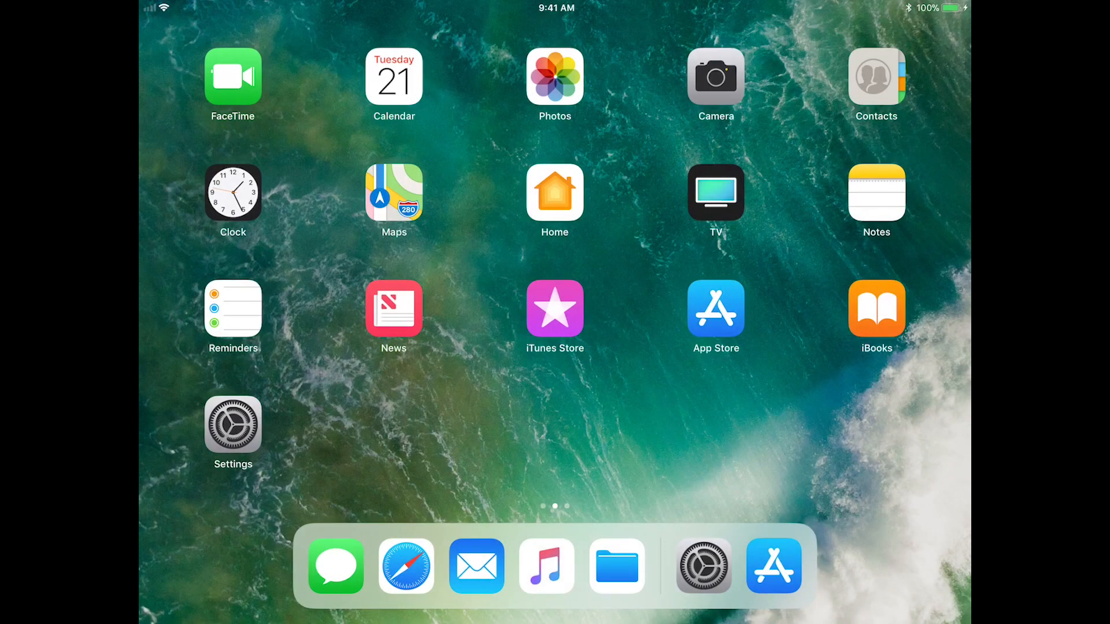
# Step: Launch the App Store from the Home Screen
pyautogui.click(233, 425)
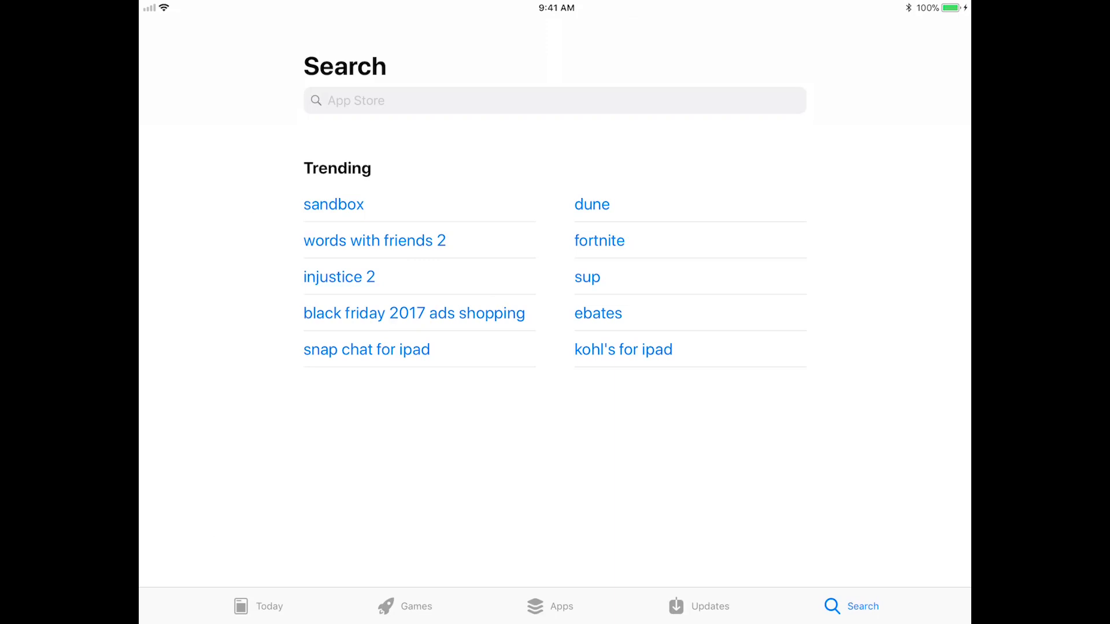
# Step: Search the App Store for 'mpop utility', install mPOP Utility and launch it
pyautogui.write('m')
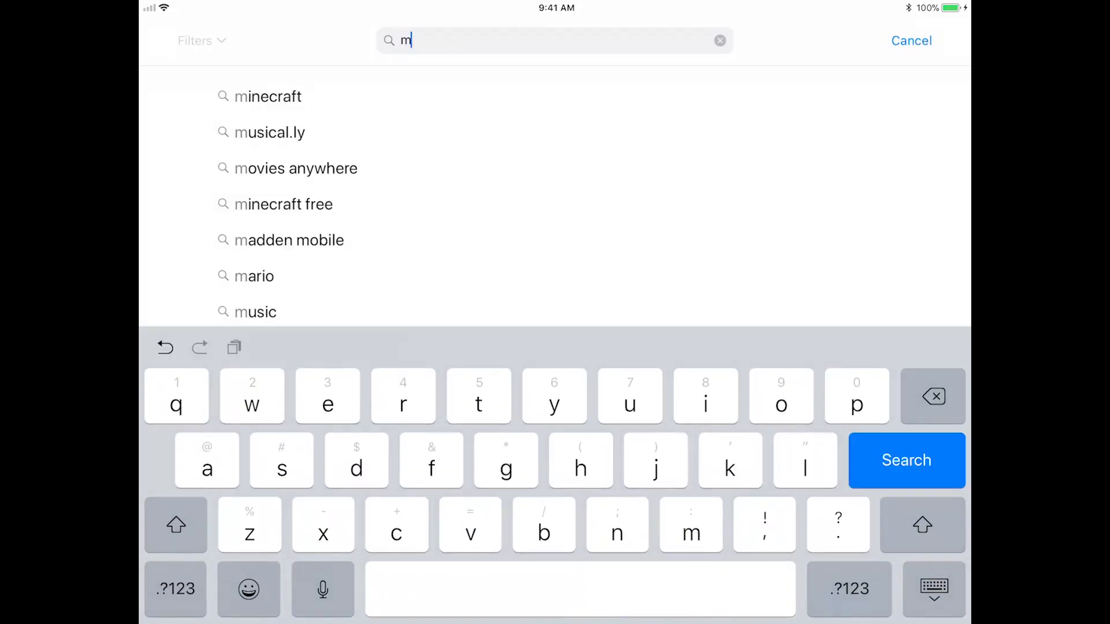
pyautogui.write('pop ut')
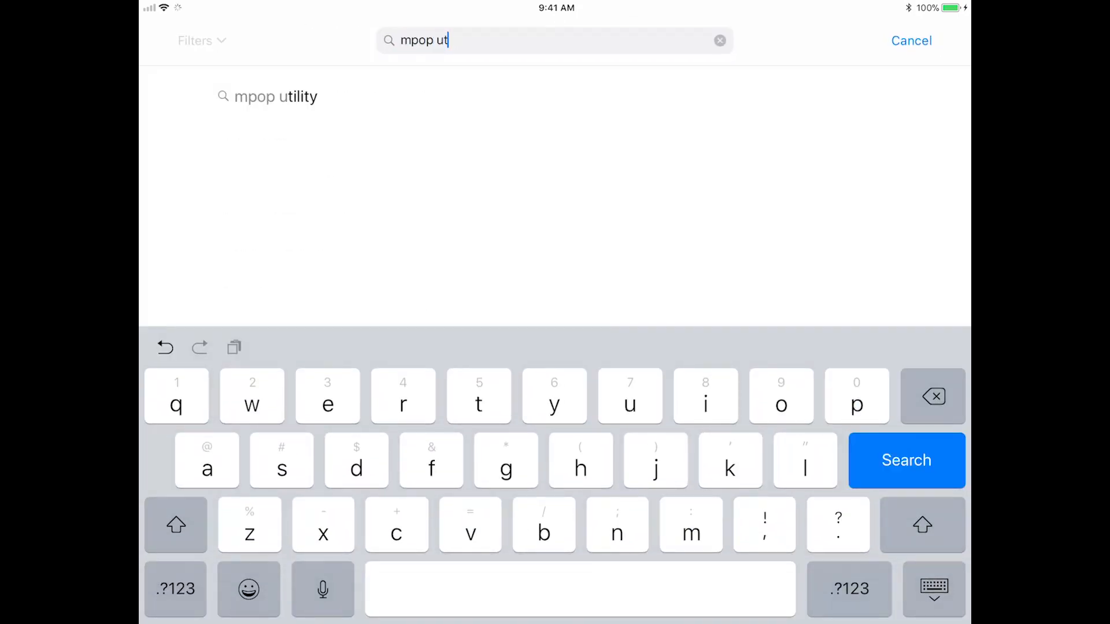
pyautogui.write('ility')
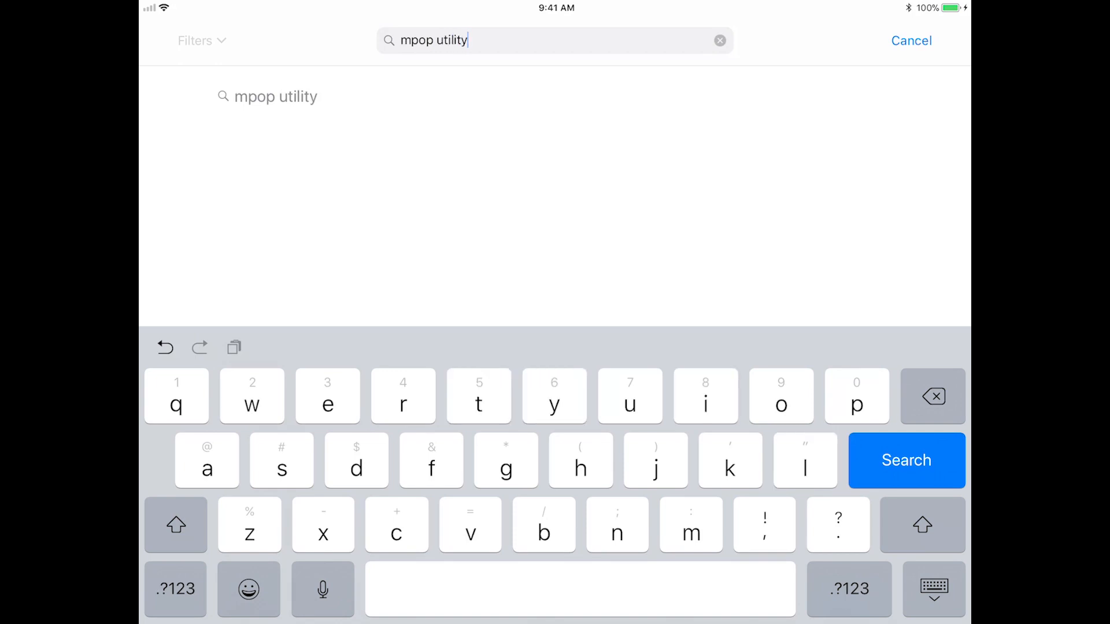
pyautogui.click(906, 460)
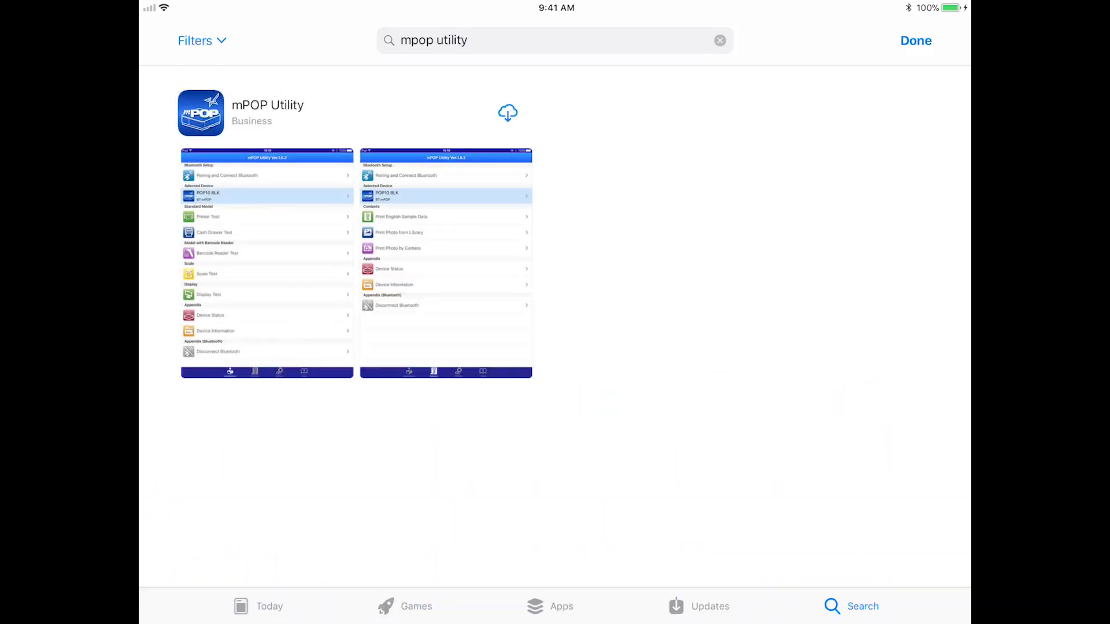
pyautogui.click(507, 112)
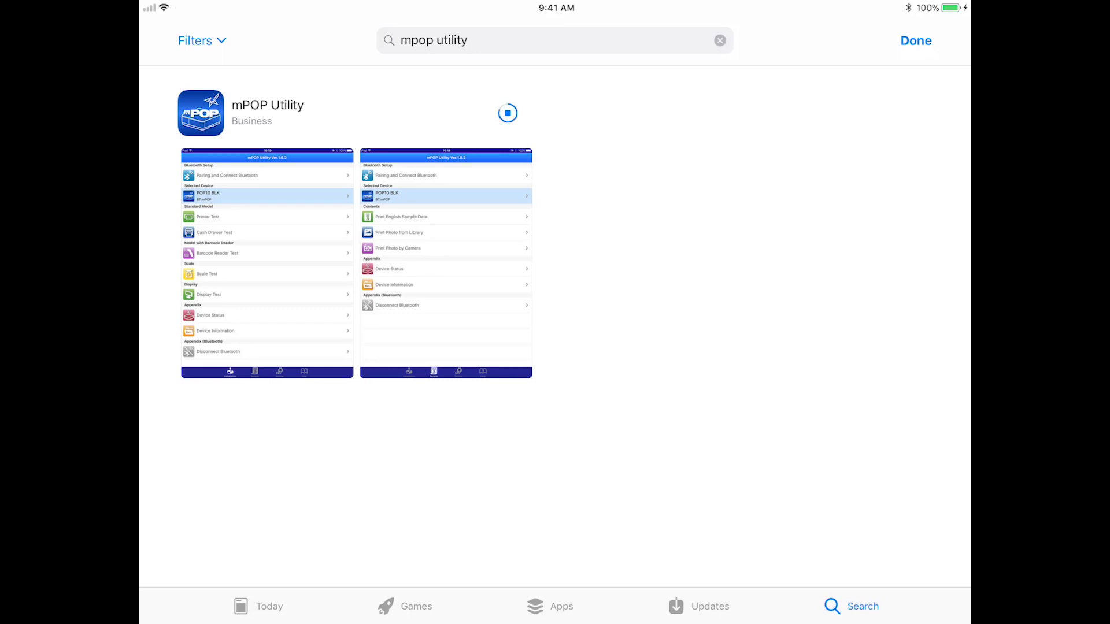
pyautogui.click(508, 113)
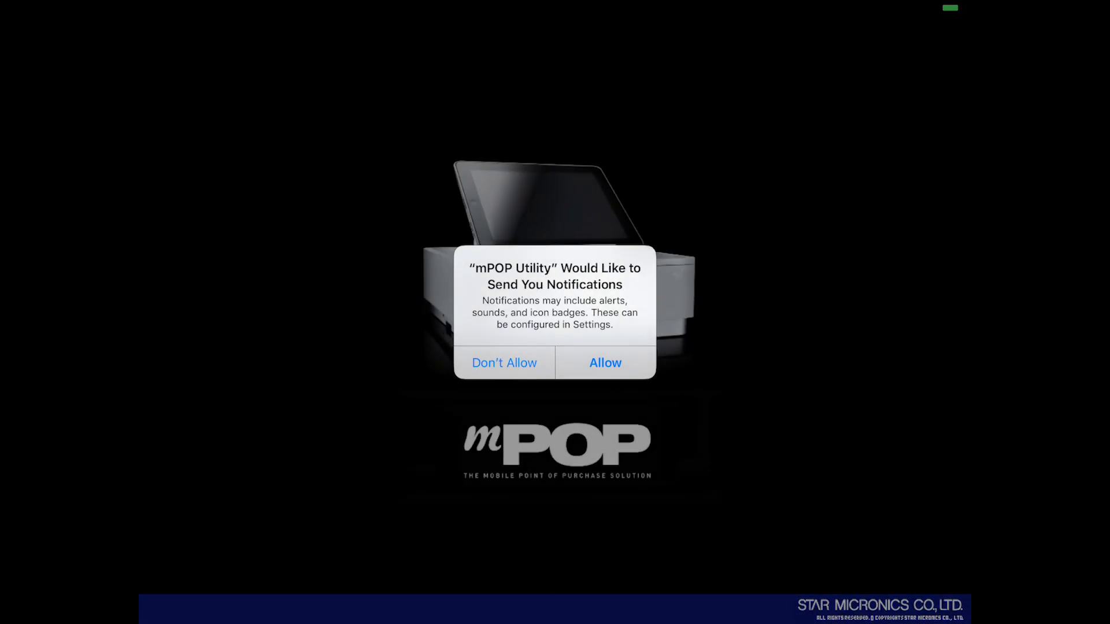
# Step: Allow notifications, select the POP10 WHT printer as the device and run the printer test
pyautogui.click(605, 362)
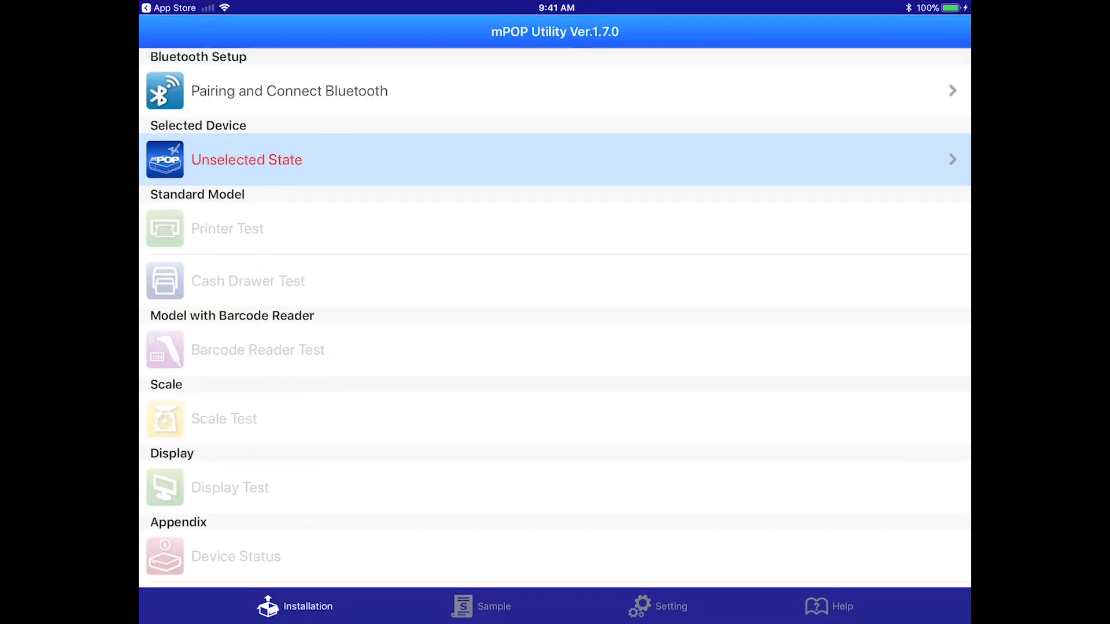
pyautogui.click(247, 159)
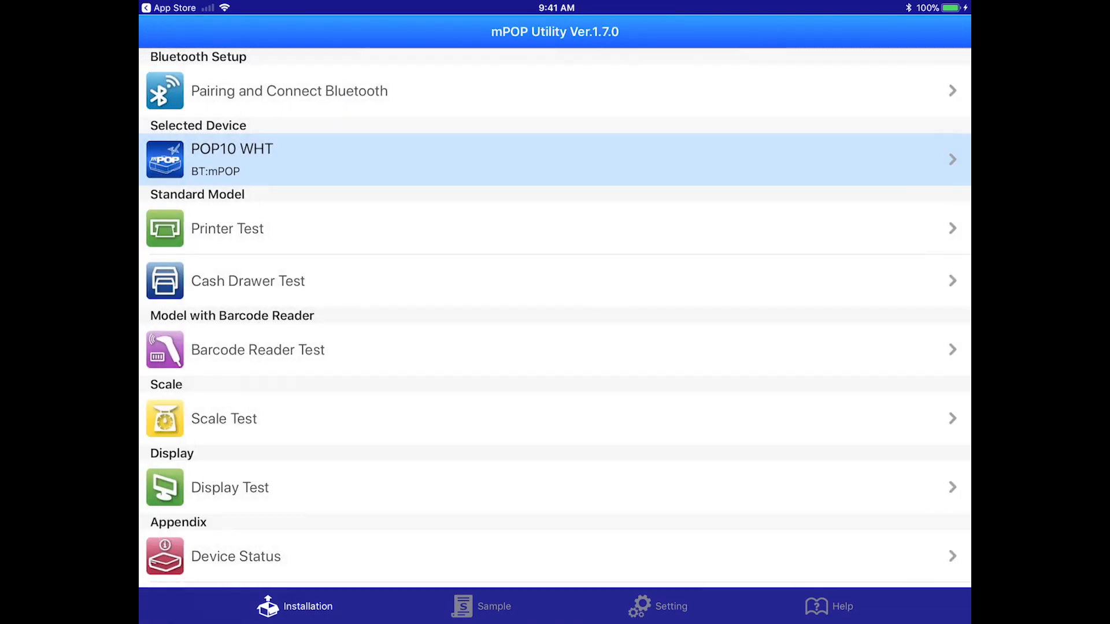
pyautogui.click(227, 228)
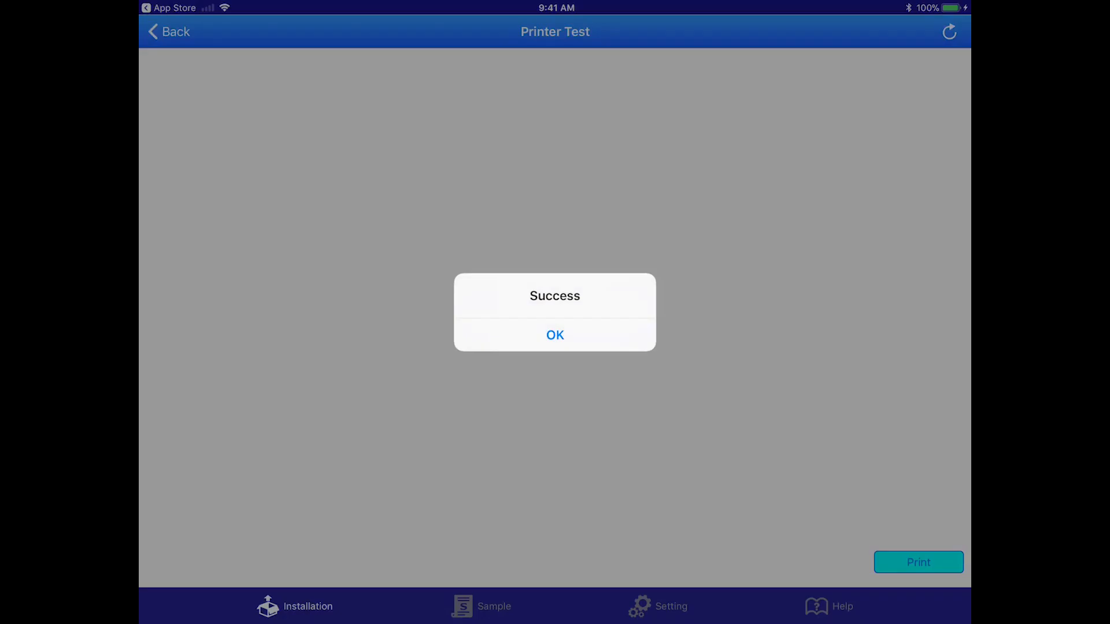
# Step: Acknowledge the successful printer test, run a successful cash drawer test and return to the test list
pyautogui.click(555, 335)
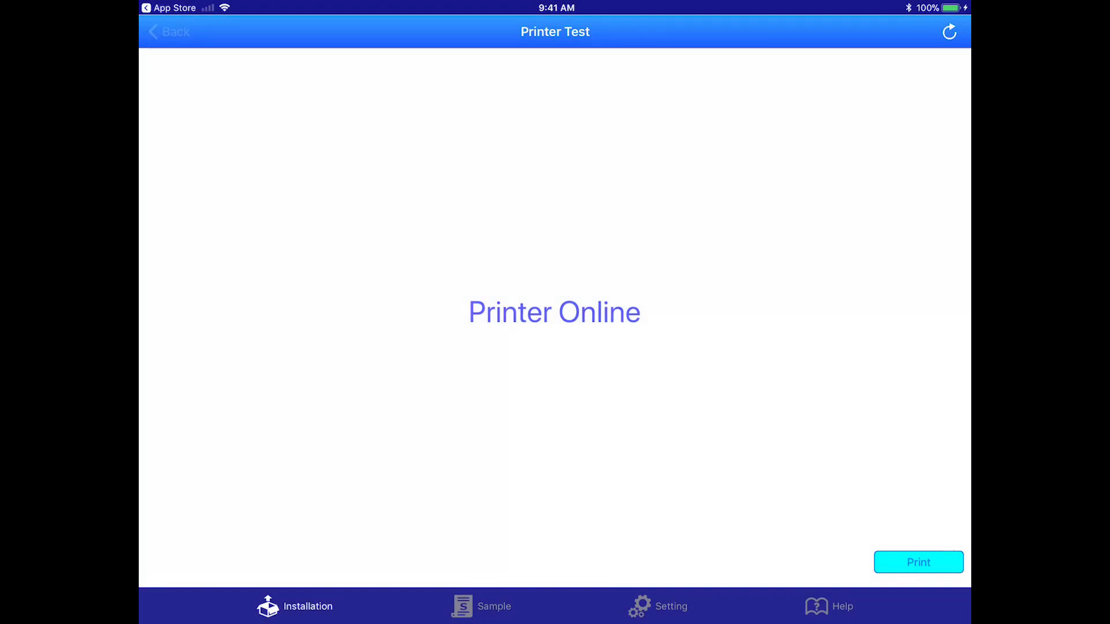
pyautogui.click(169, 32)
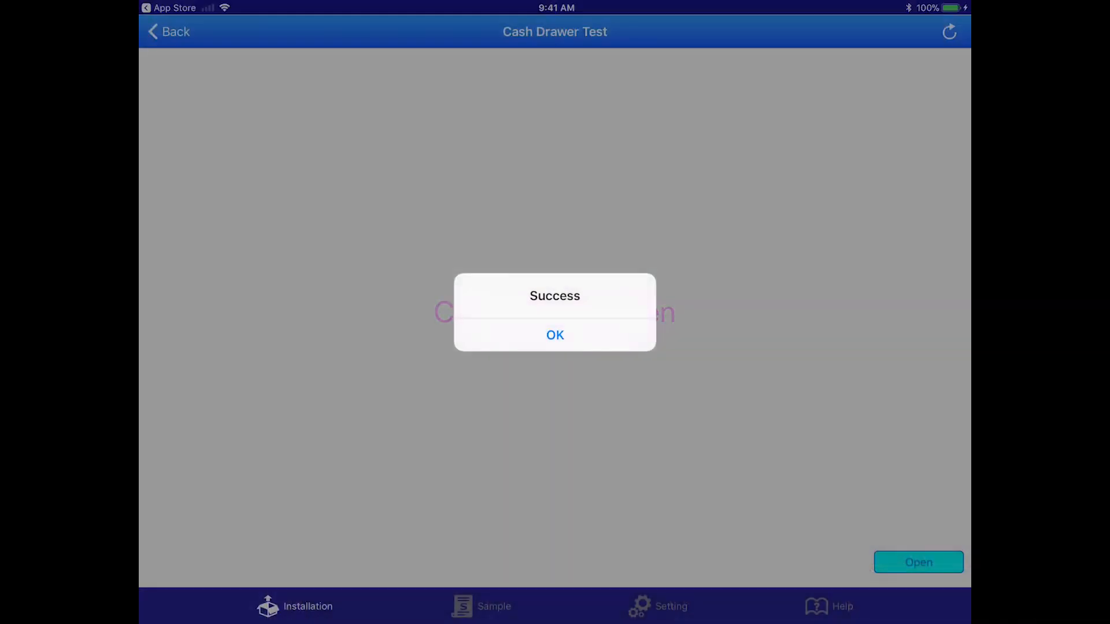
pyautogui.click(554, 335)
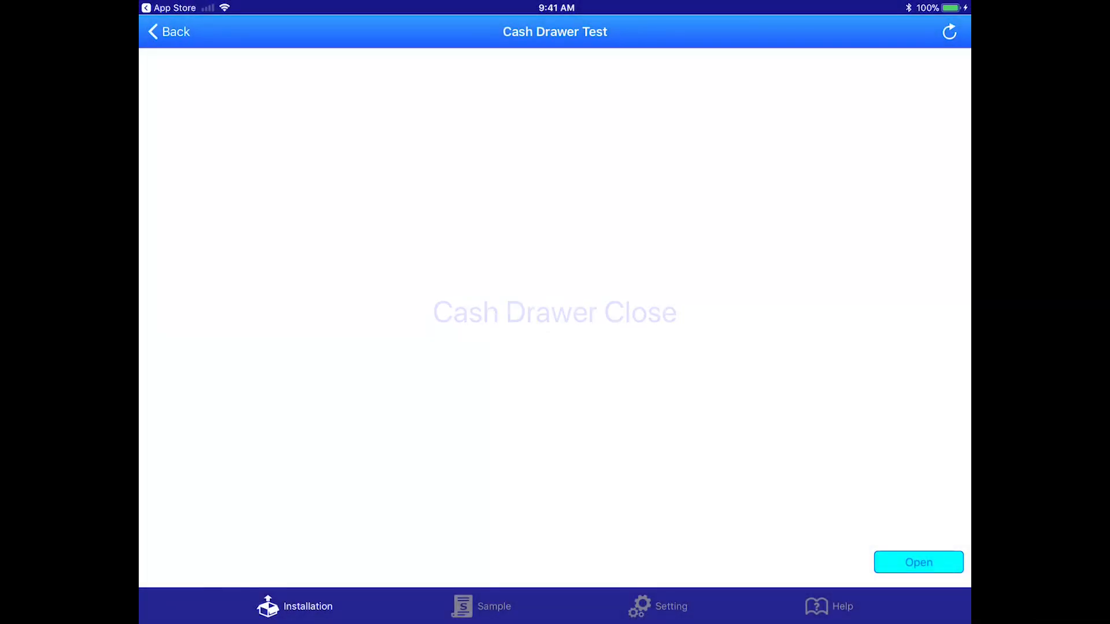
pyautogui.click(169, 32)
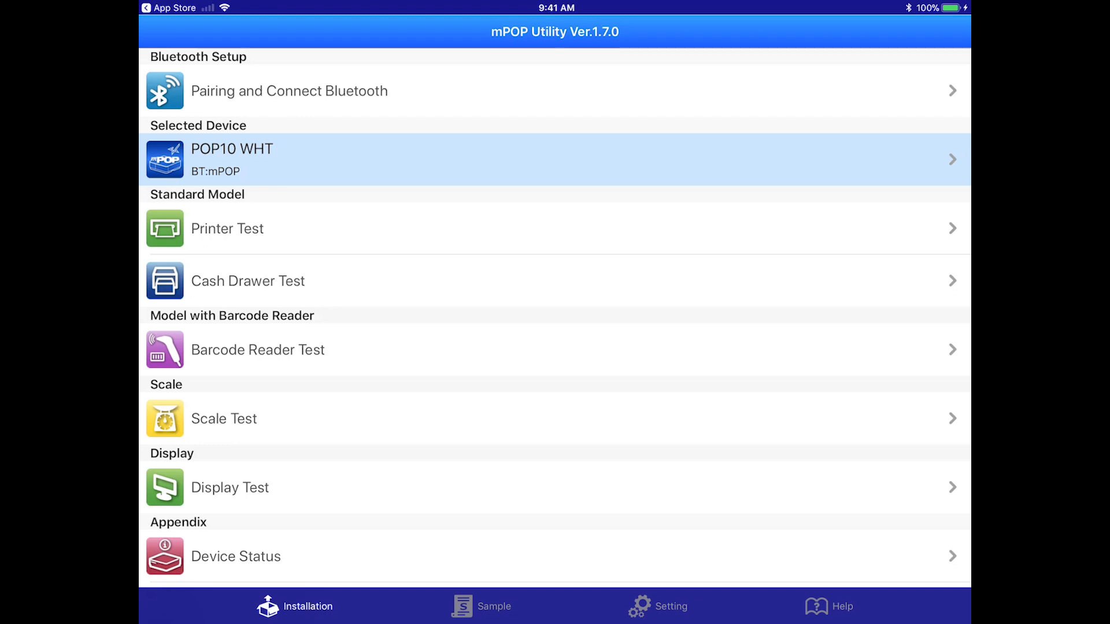
# Step: Run the barcode reader test so the scanned content reads 'mPOP.' and return to the test list
pyautogui.click(258, 349)
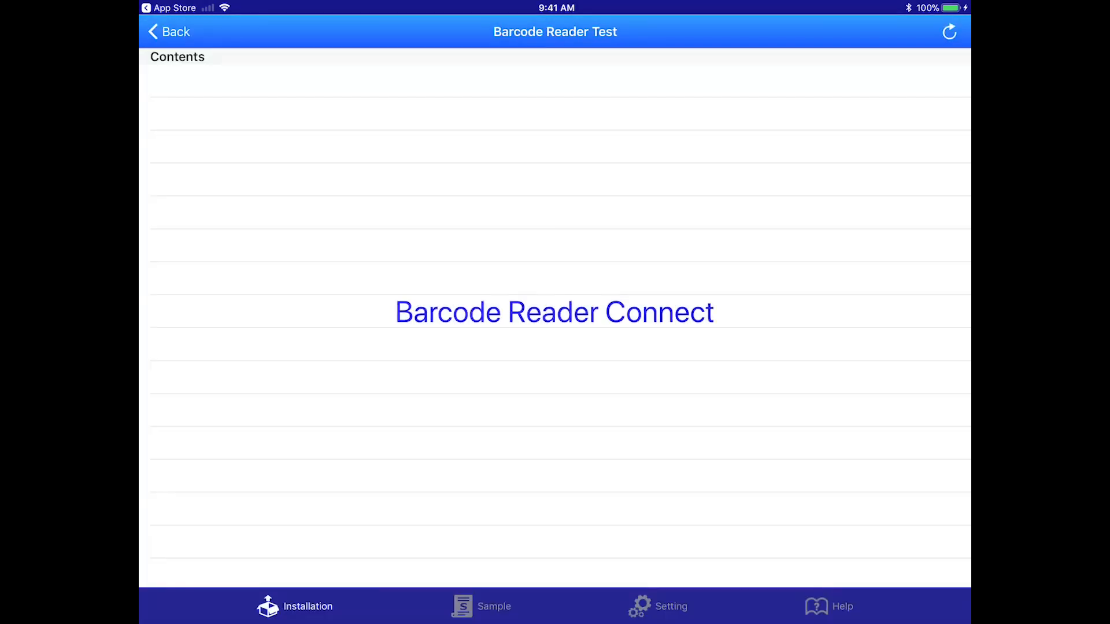
pyautogui.click(553, 312)
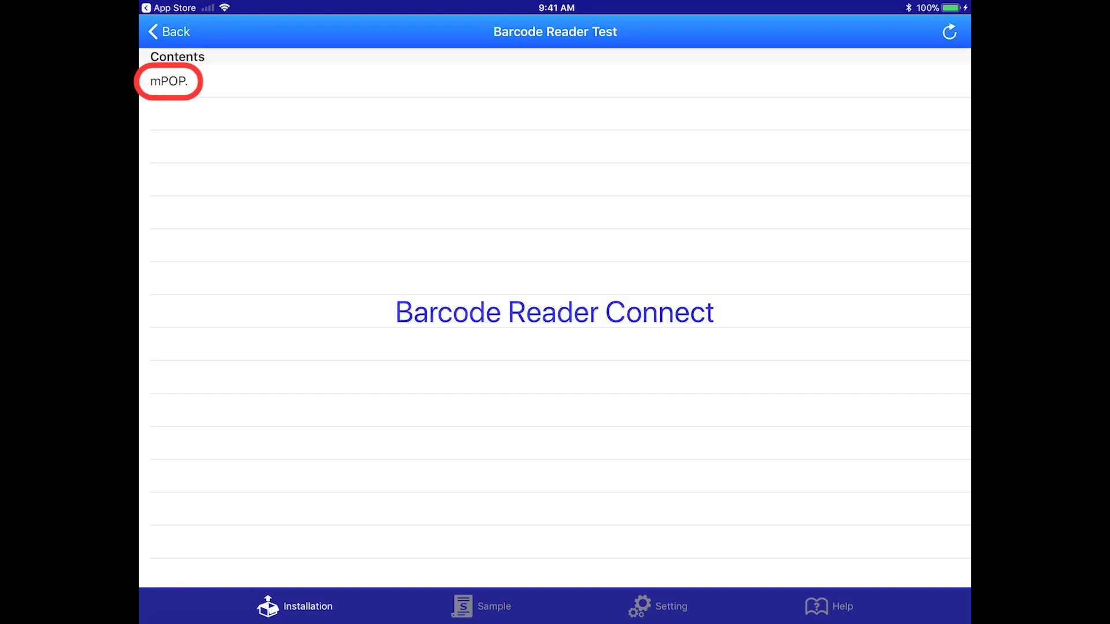
pyautogui.click(169, 31)
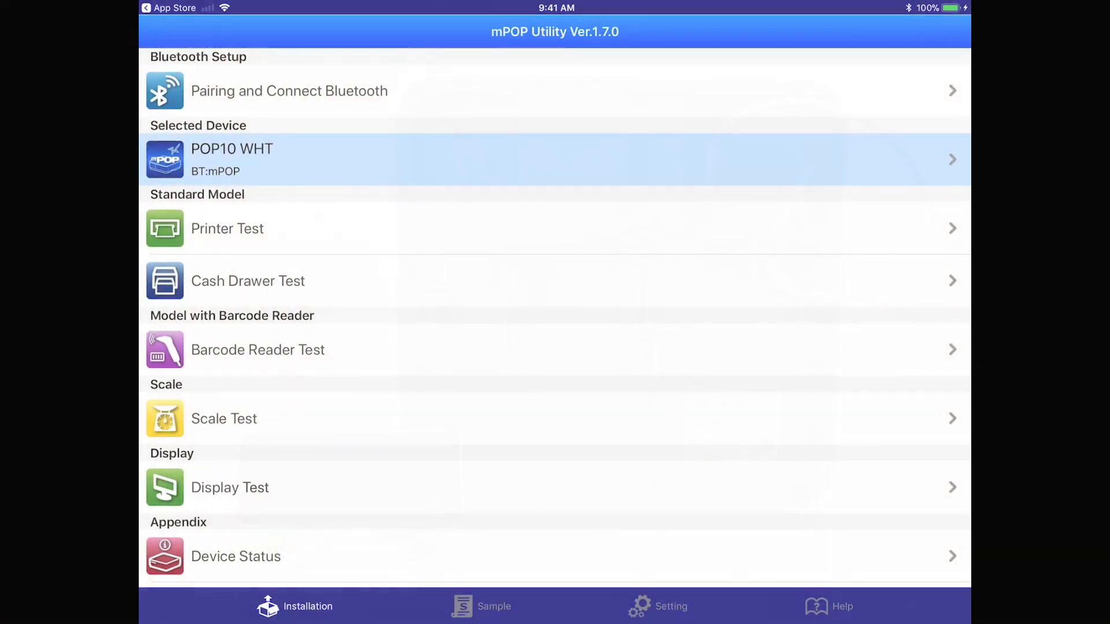
# Step: Try the customer display's Text and Back light samples in the Display Test
pyautogui.click(229, 487)
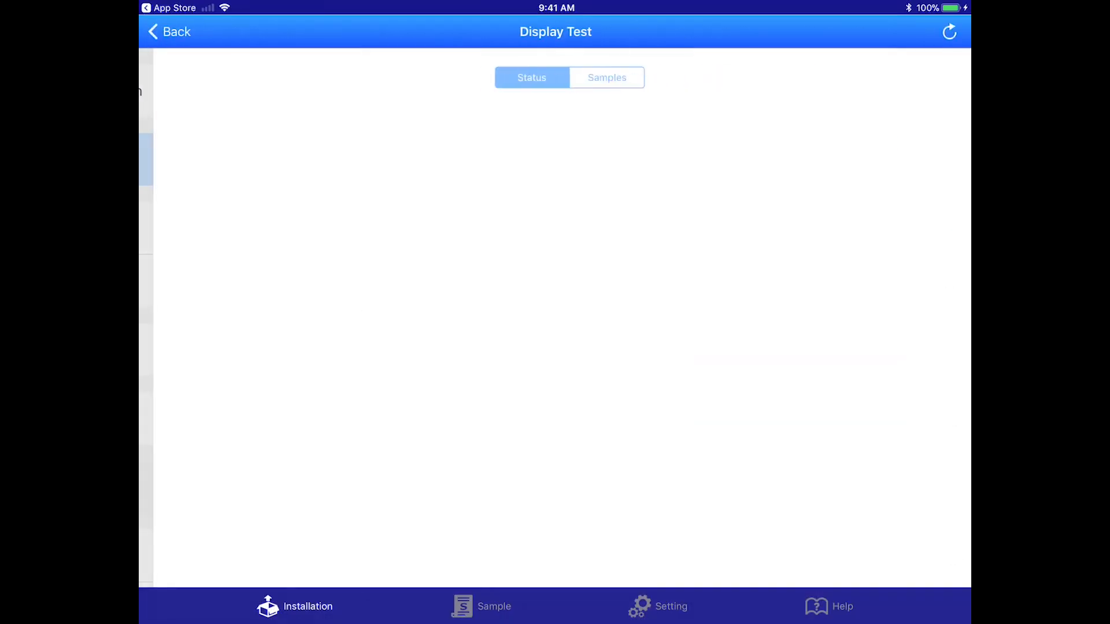
pyautogui.click(517, 78)
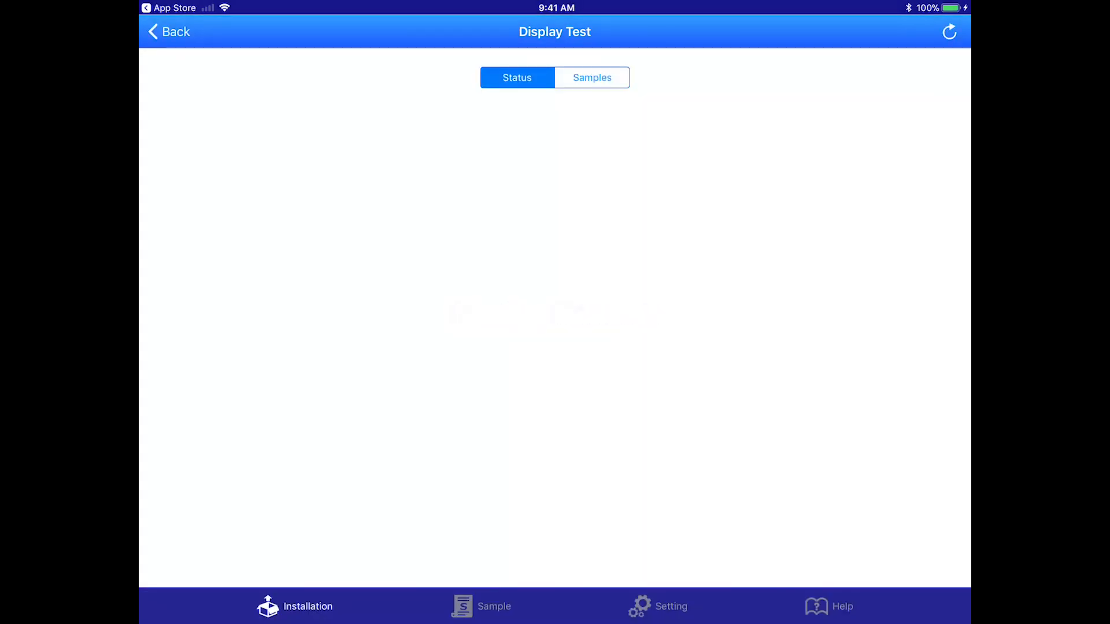
pyautogui.click(592, 78)
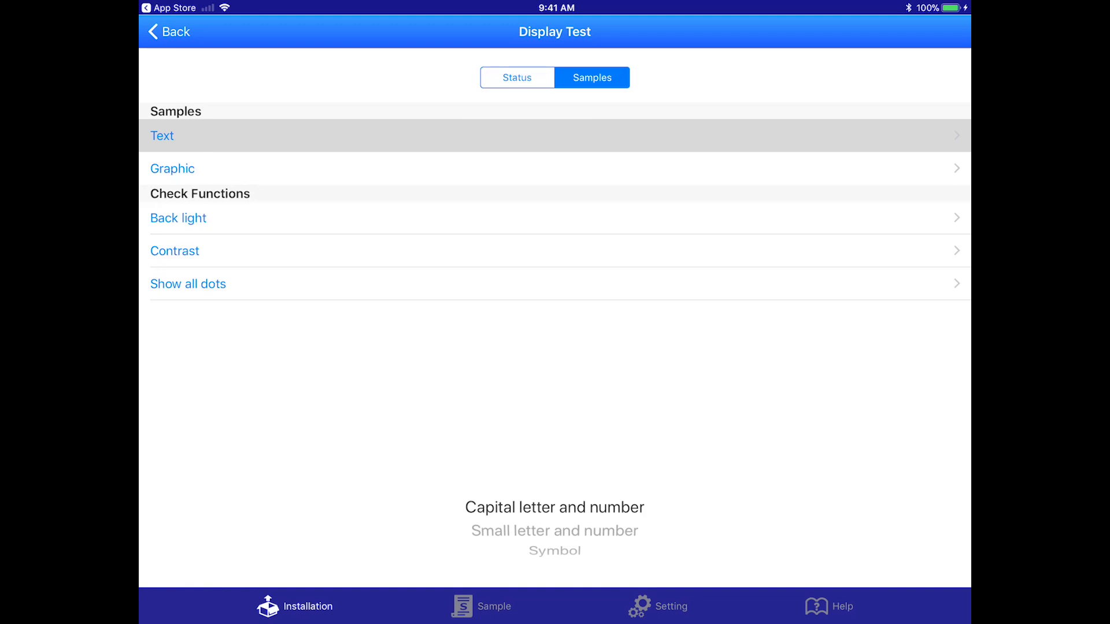
pyautogui.click(173, 169)
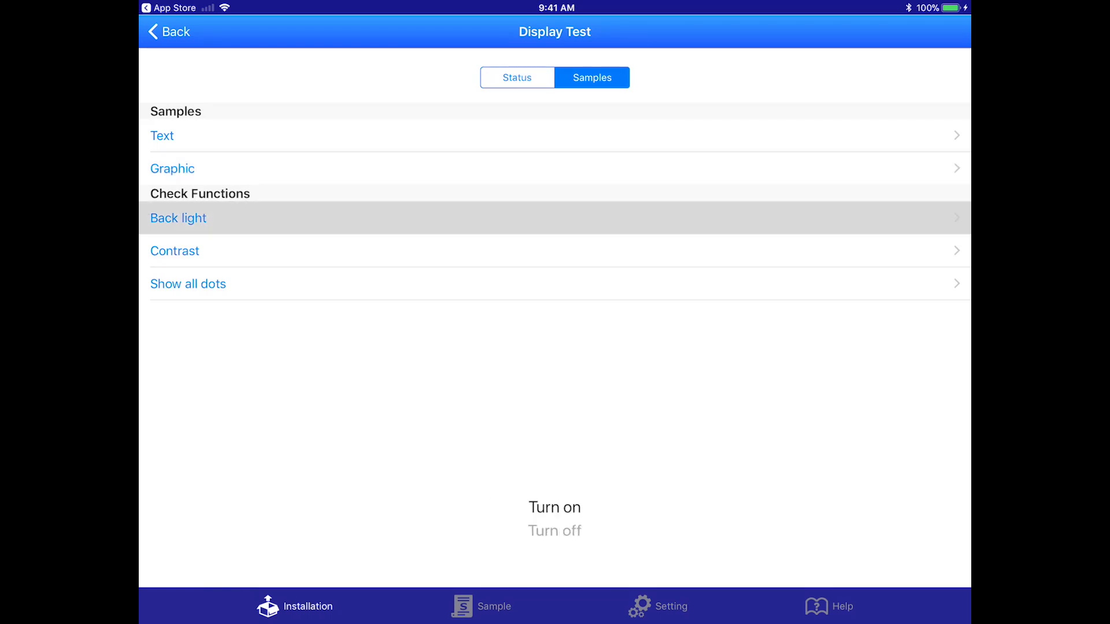
pyautogui.click(187, 284)
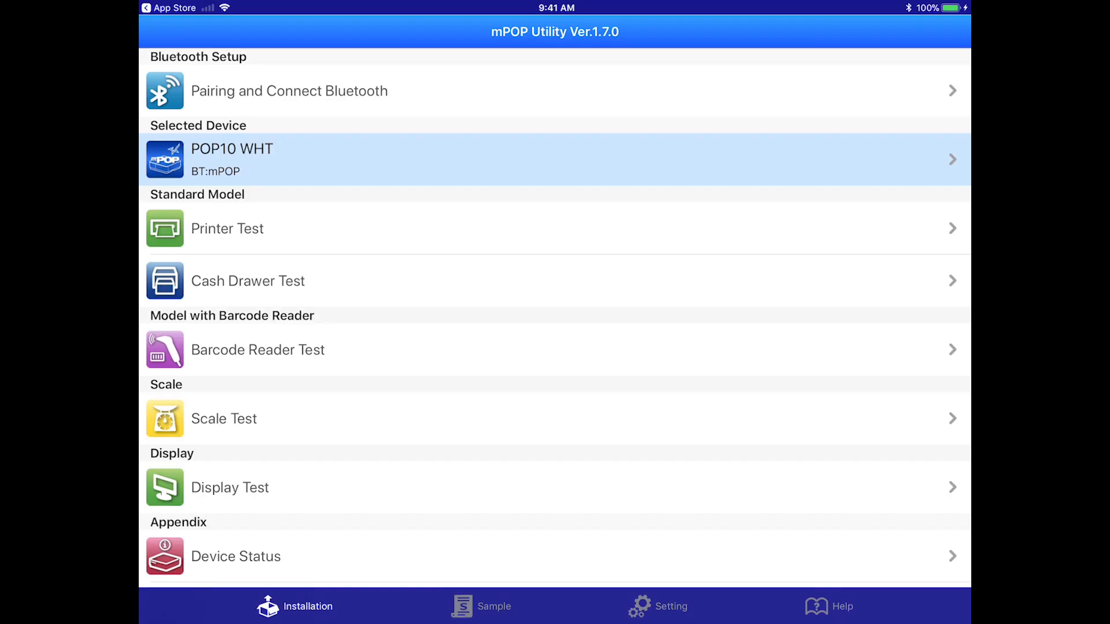
# Step: Run the cash drawer test again and confirm it succeeds
pyautogui.click(248, 280)
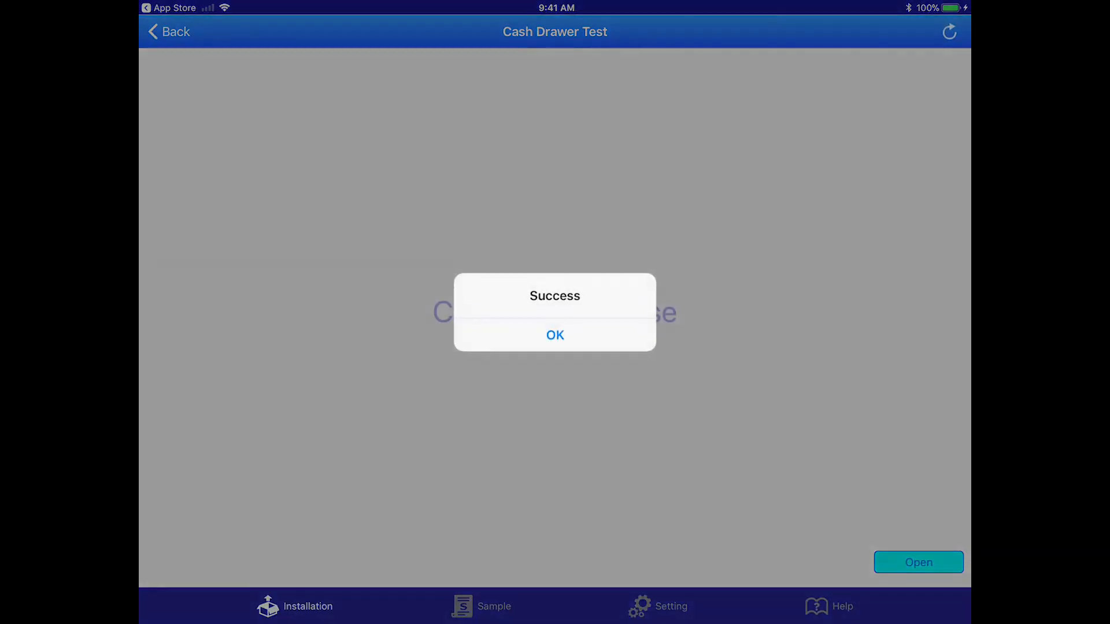